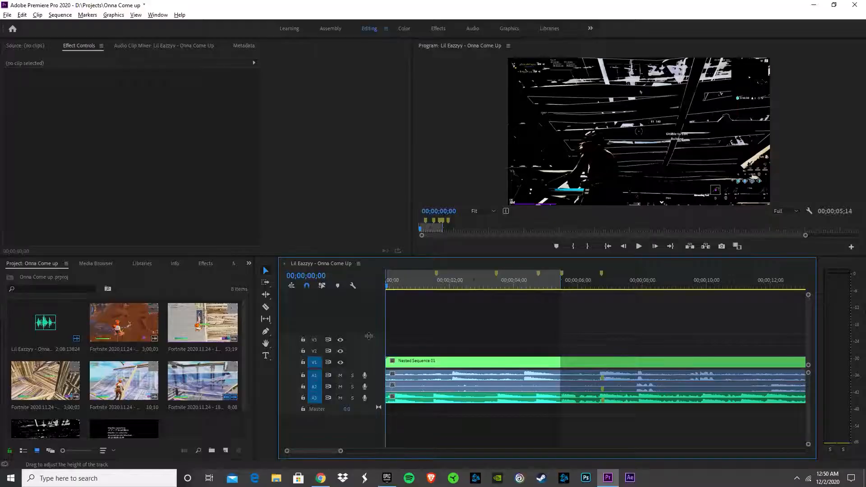
# Preview the montage around three and six seconds, then select the music clip.
pyautogui.click(638, 246)
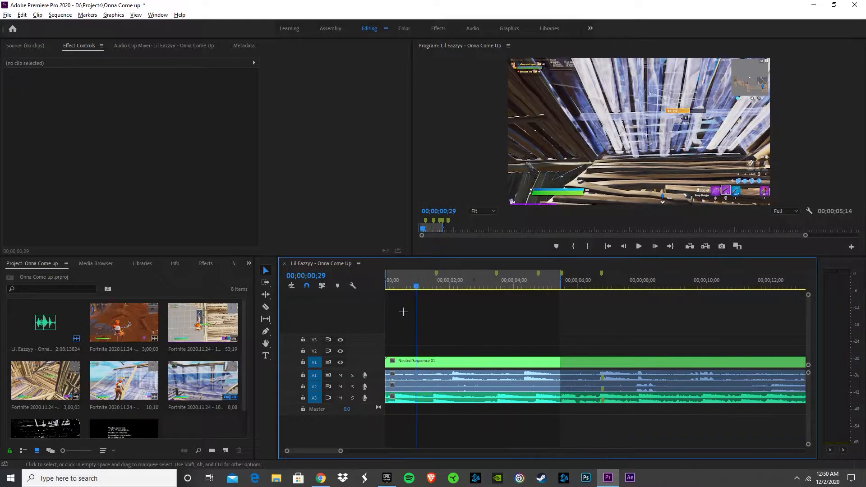
pyautogui.click(458, 286)
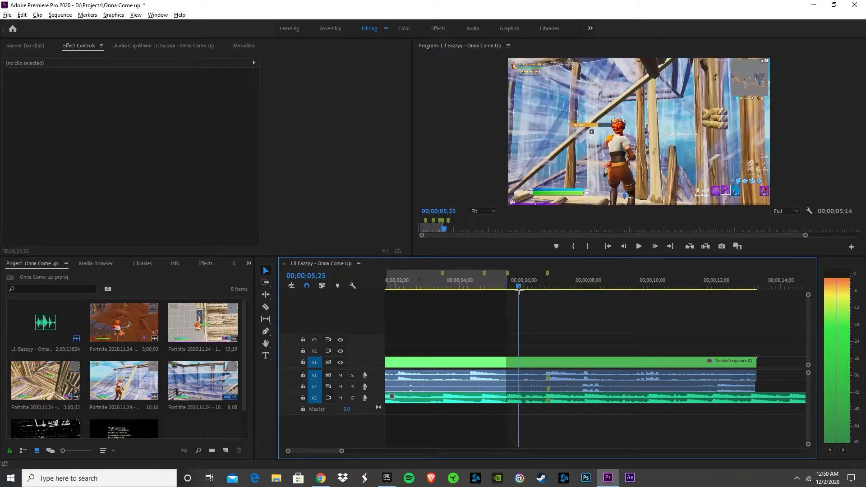
pyautogui.click(532, 287)
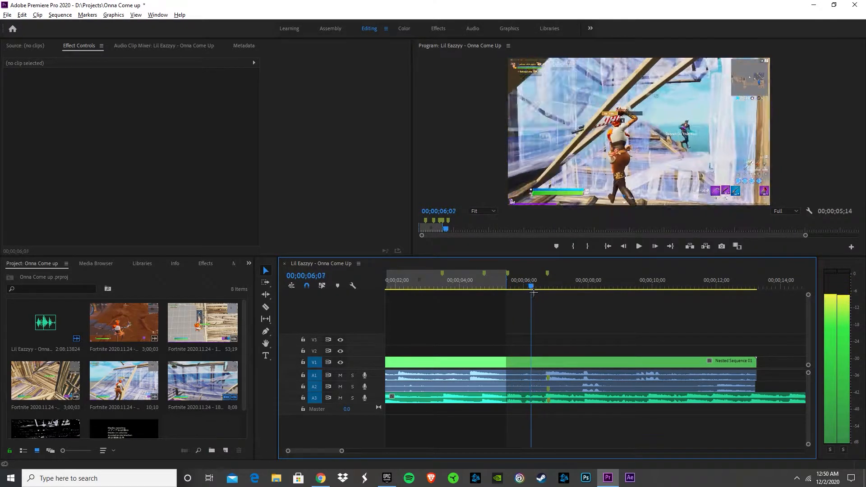
pyautogui.click(446, 287)
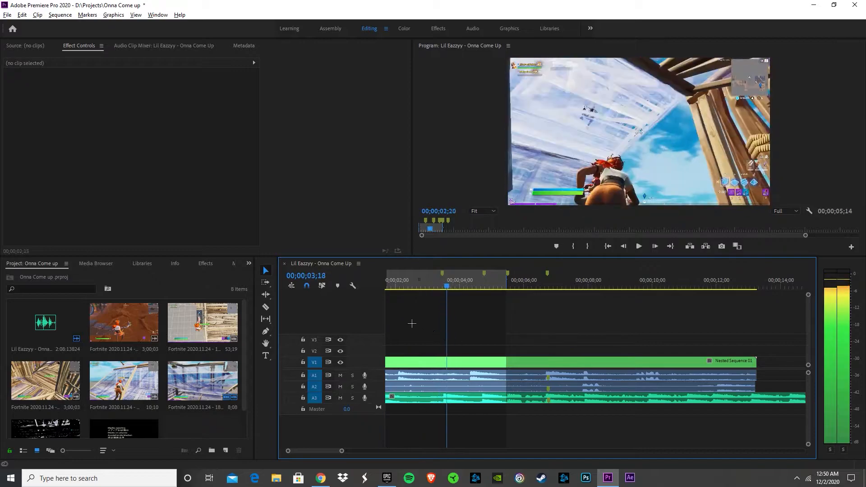
pyautogui.click(450, 280)
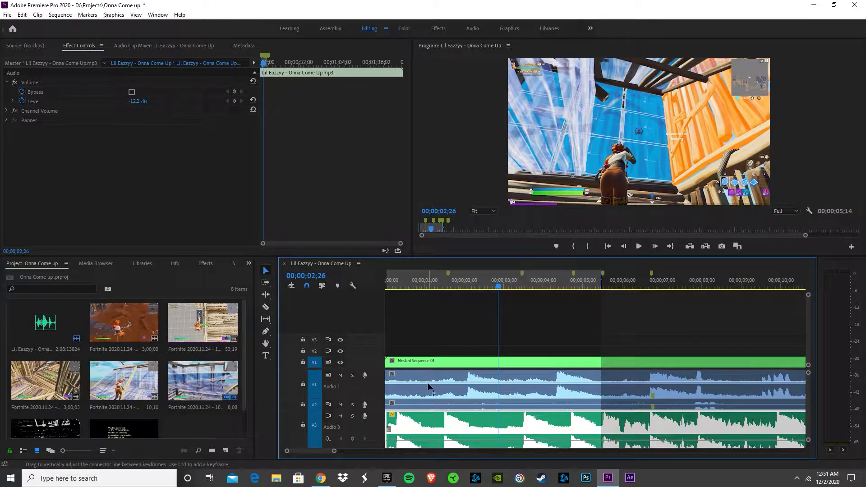
pyautogui.click(638, 246)
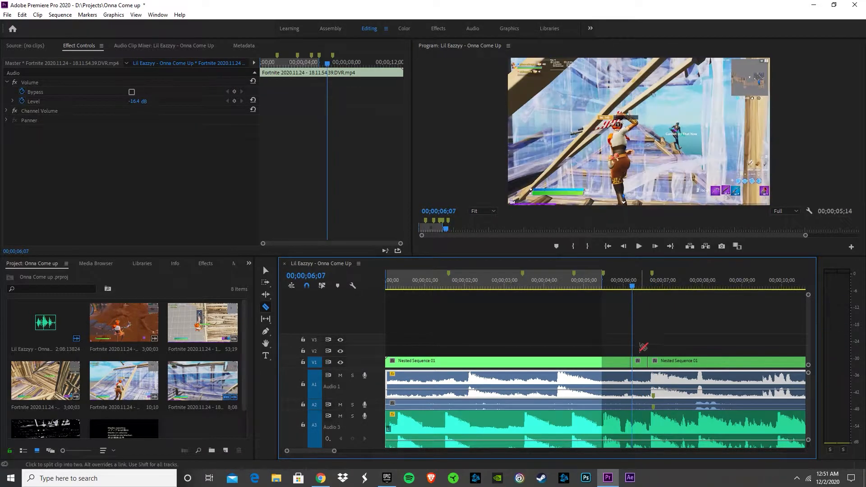
# Split the nested V1 clip at 6;06 with the Razor, then return to Selection.
pyautogui.click(266, 270)
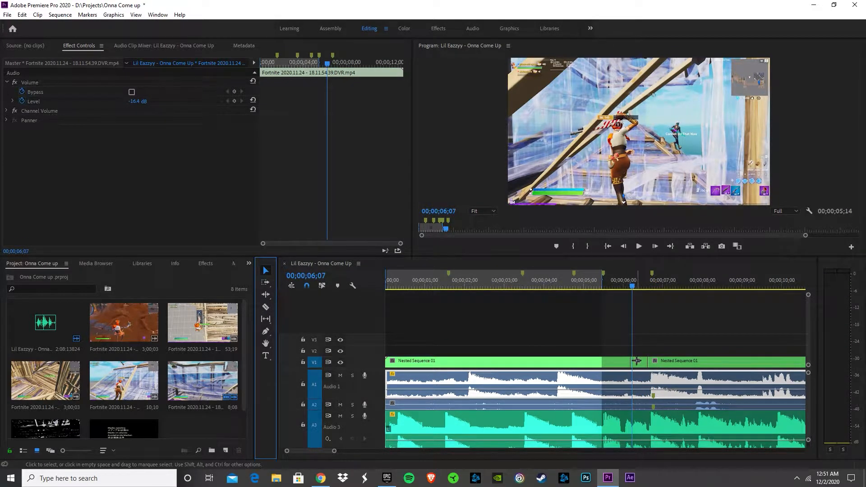
pyautogui.click(638, 362)
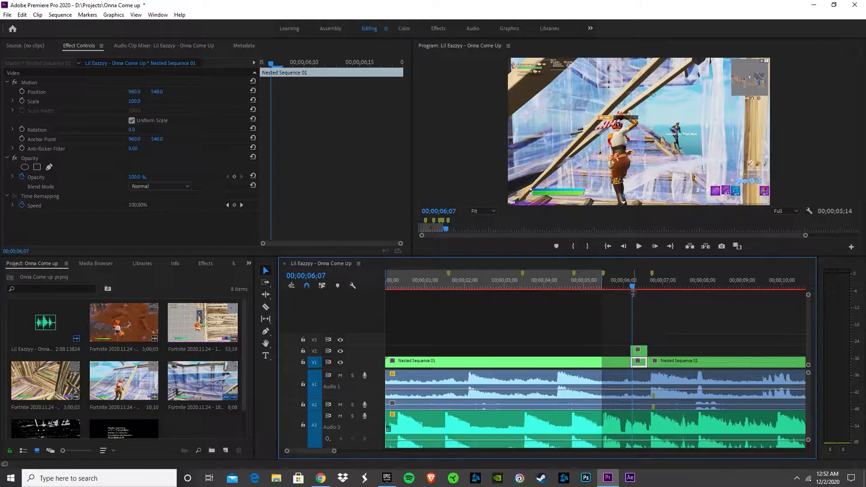
# Select the short V2 piece and add a free-draw opacity mask, Mask (1).
pyautogui.click(640, 286)
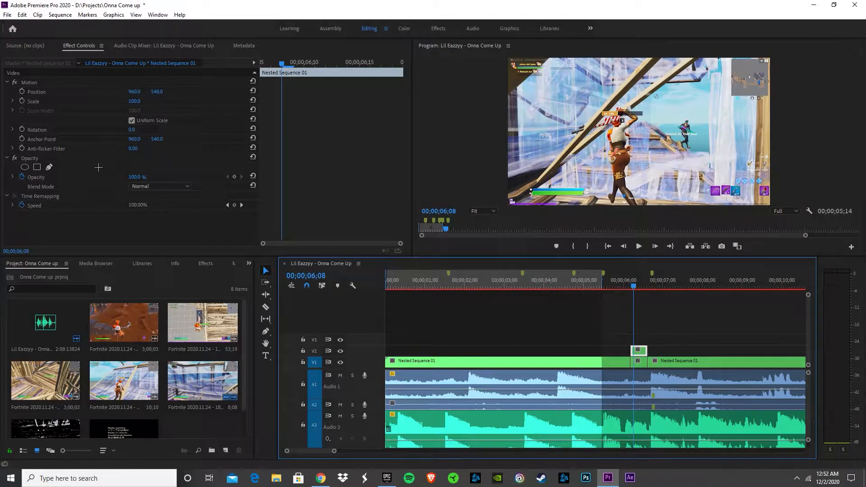
pyautogui.moveTo(49, 167)
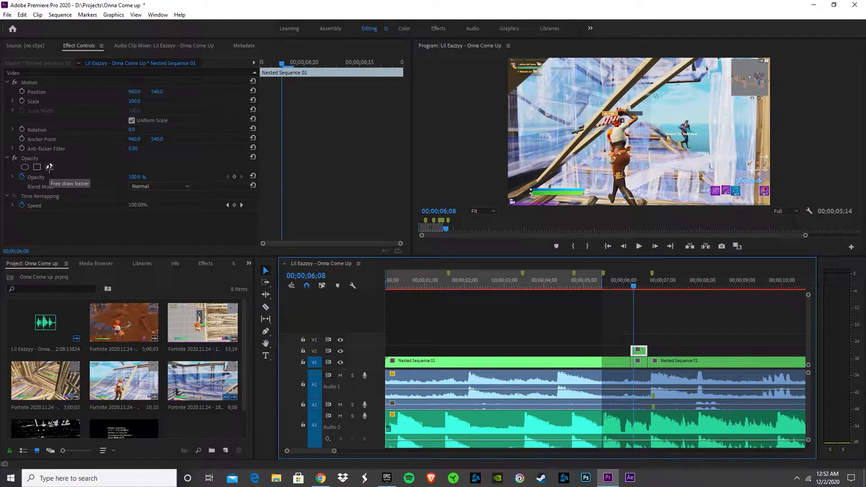
pyautogui.click(48, 167)
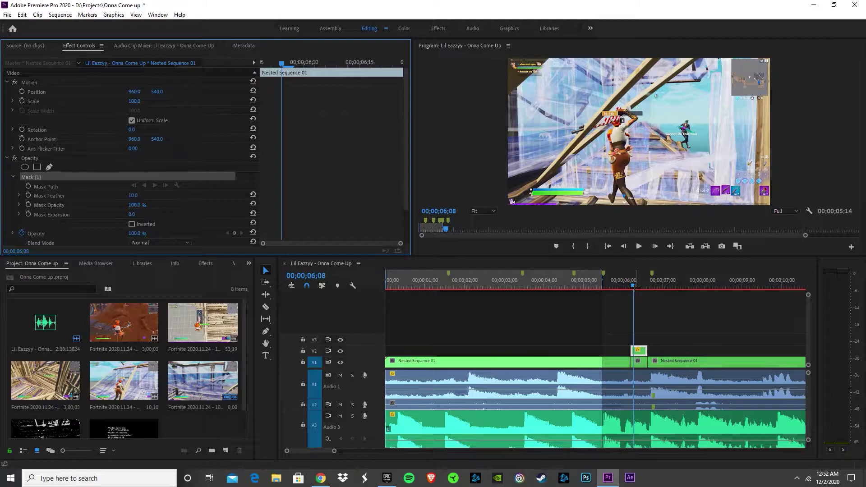
pyautogui.click(629, 287)
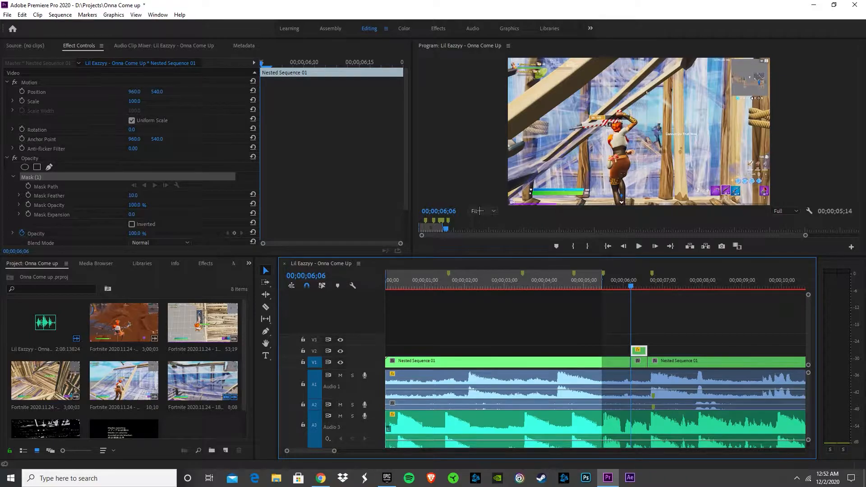
# Zoom the Program Monitor to 150% to frame the shotgun for tracing.
pyautogui.click(478, 211)
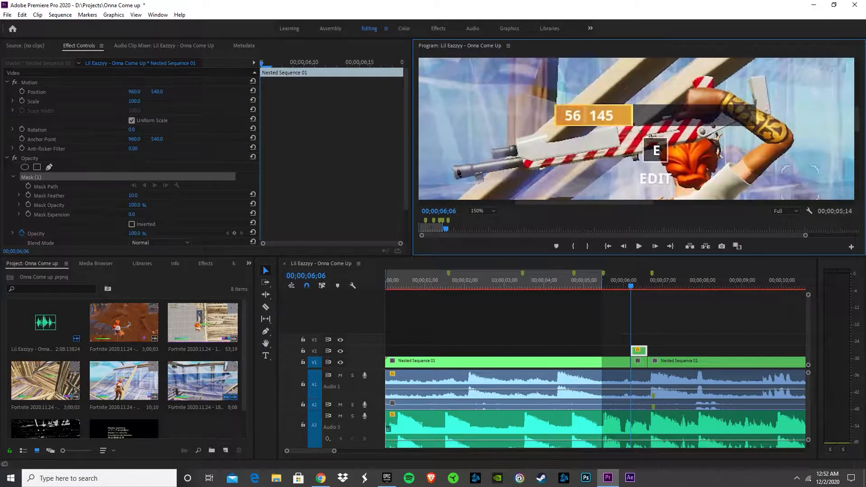
pyautogui.moveTo(456, 184)
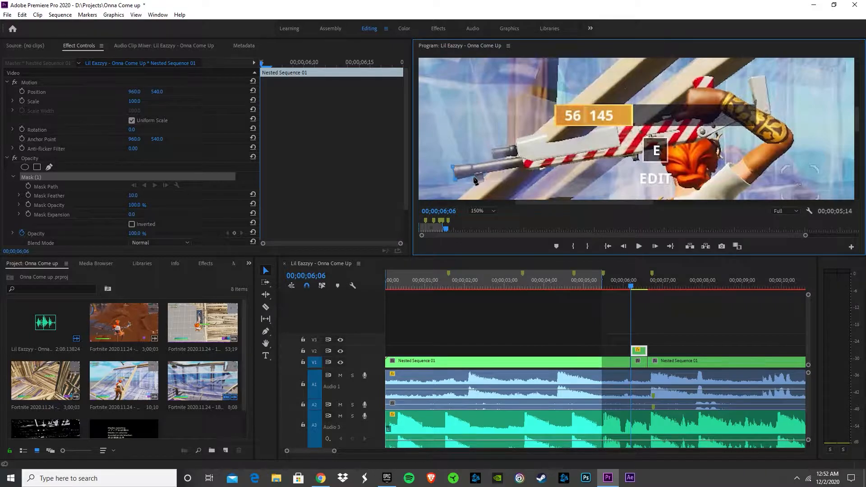
pyautogui.moveTo(525, 175)
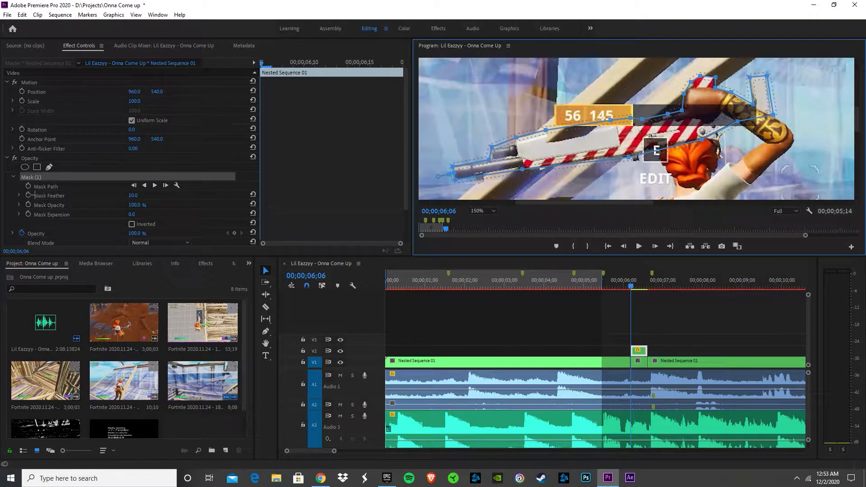
# Enable Mask Path keyframing on Mask (1) to record the shotgun outline.
pyautogui.click(155, 185)
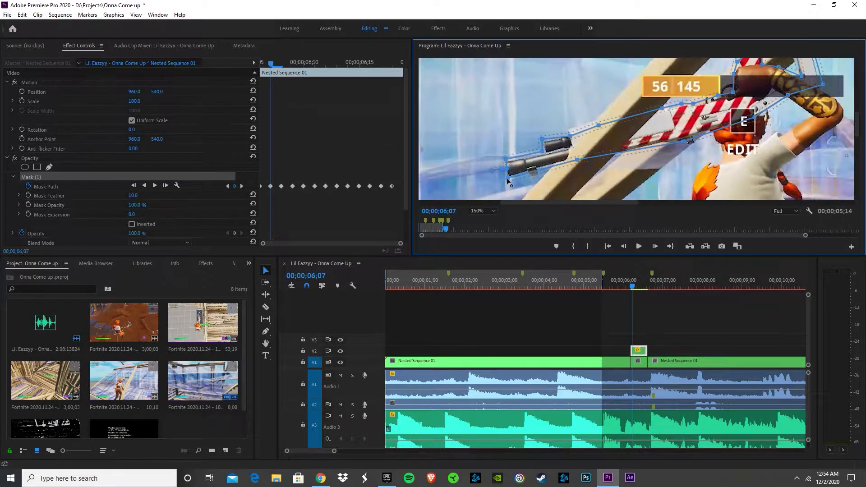
pyautogui.moveTo(677, 171)
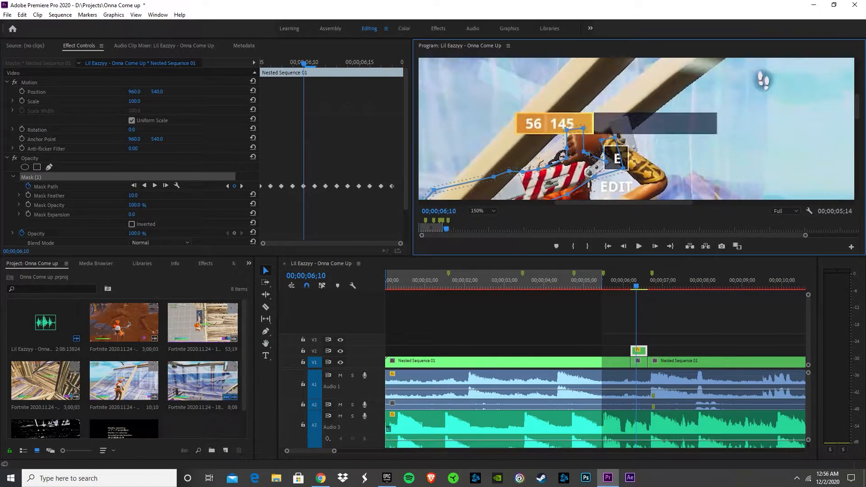
# Keyframe the mask at 50% monitor zoom to the clip end, then set zoom to Fit.
pyautogui.click(482, 210)
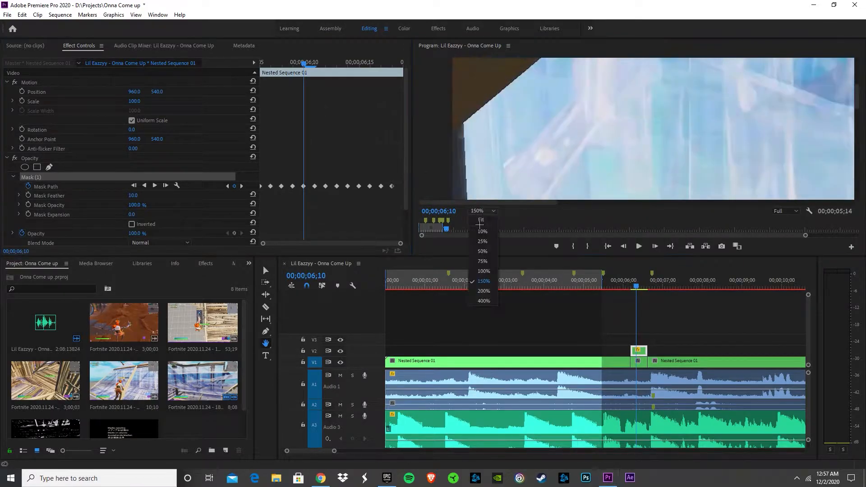
pyautogui.click(483, 281)
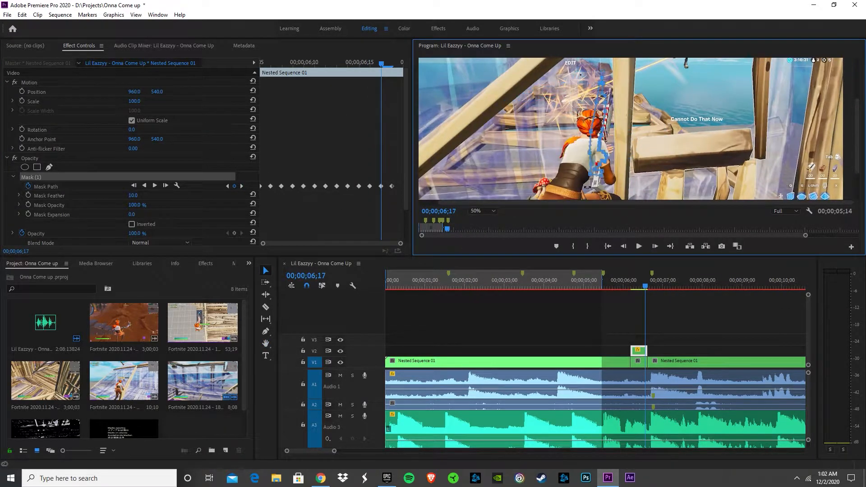
pyautogui.click(478, 211)
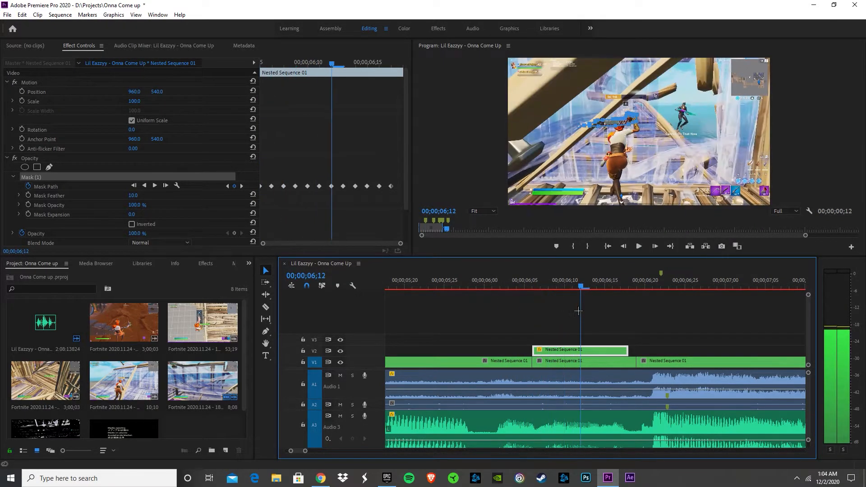
# Move the playhead to 6;18 and show the Effects panel.
pyautogui.click(627, 286)
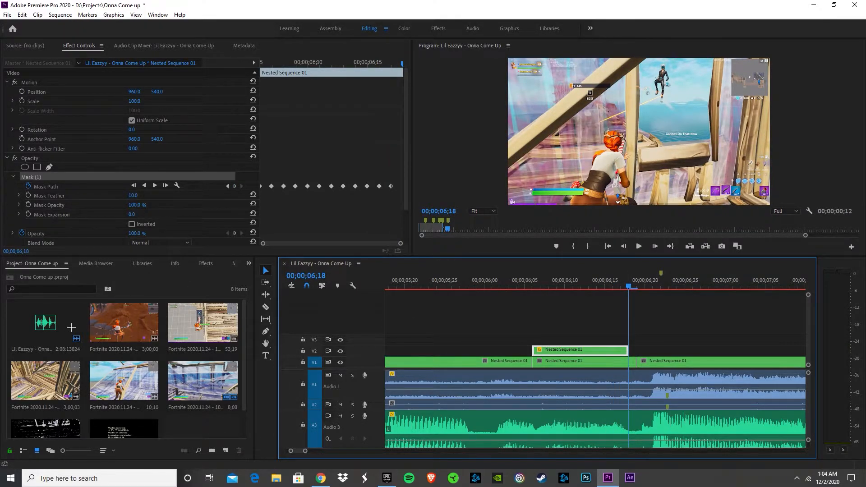
pyautogui.click(199, 263)
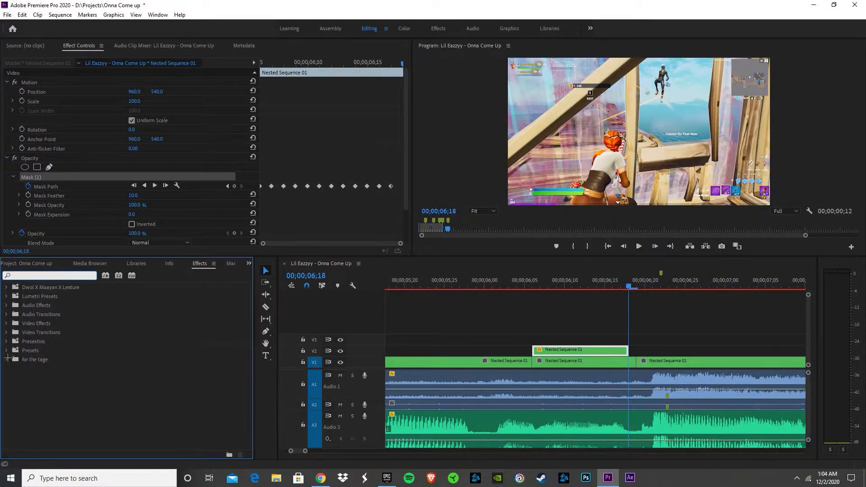
# Expand the 'for the tage' preset folder and return the playhead to 6;06.
pyautogui.click(6, 359)
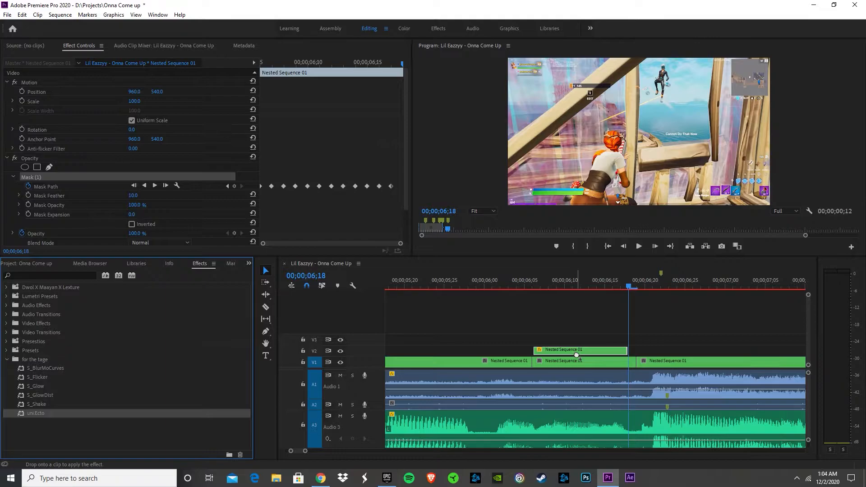
pyautogui.click(604, 287)
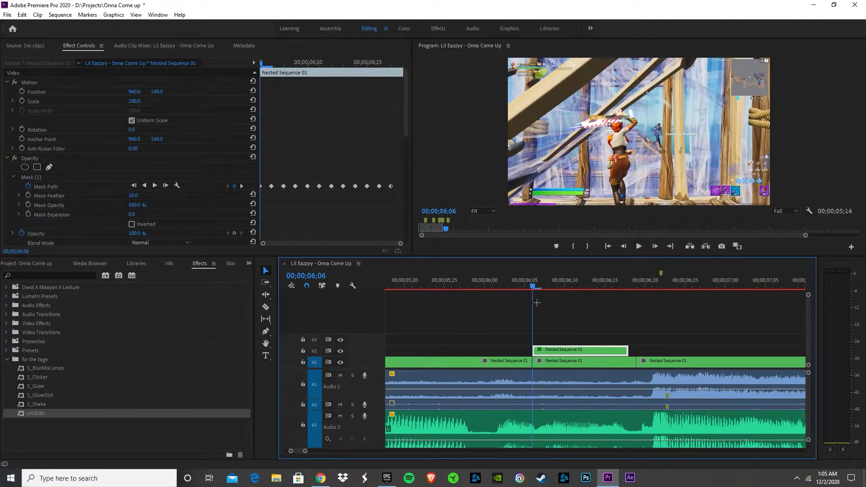
# Nest the masked V2 clip as Nested Sequence 02 and select it.
pyautogui.rightClick(563, 360)
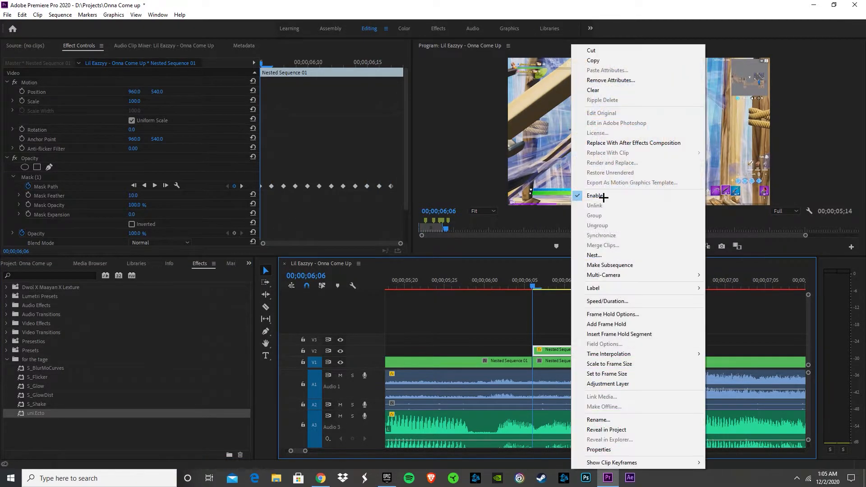
pyautogui.moveTo(601, 254)
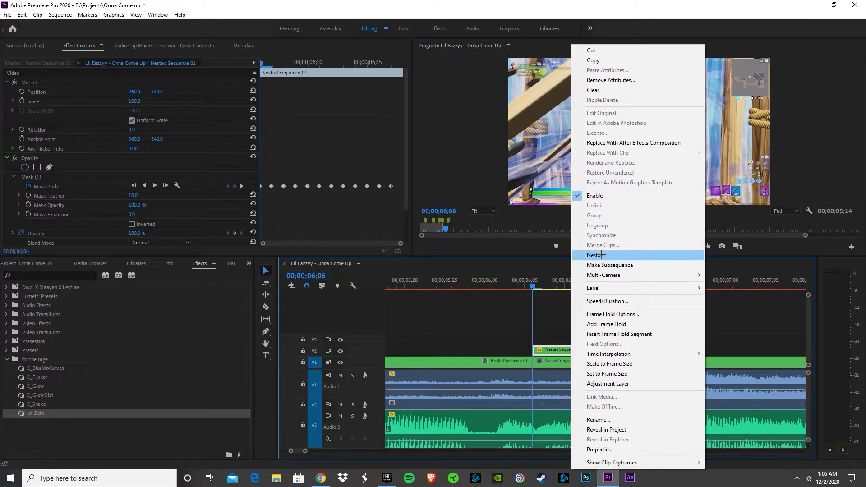
pyautogui.click(594, 255)
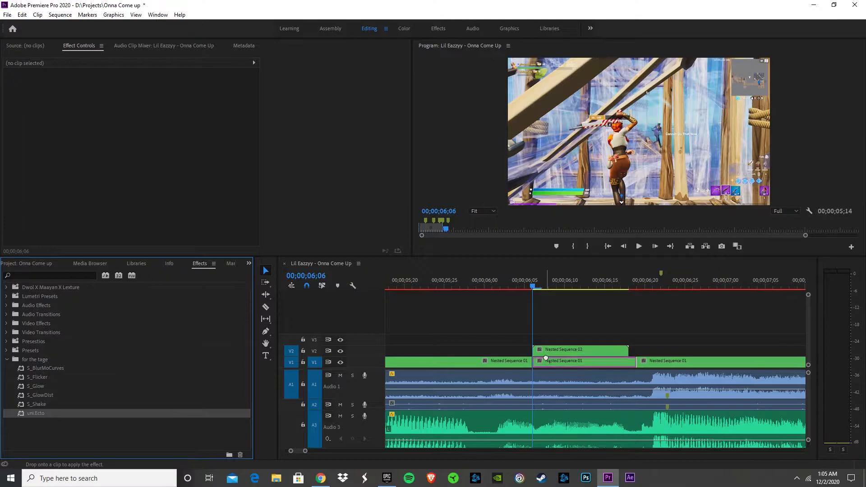
pyautogui.click(563, 349)
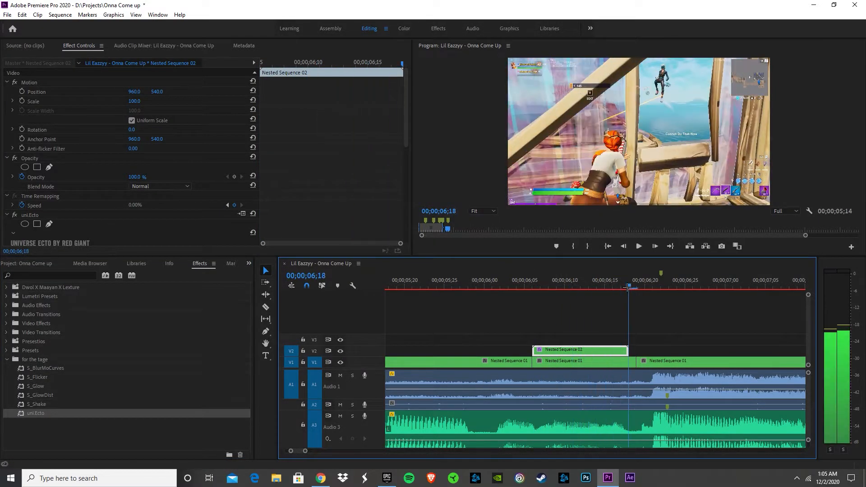
# Return to the nested clip's start and scroll Effect Controls toward uni.Ecto.
pyautogui.click(541, 285)
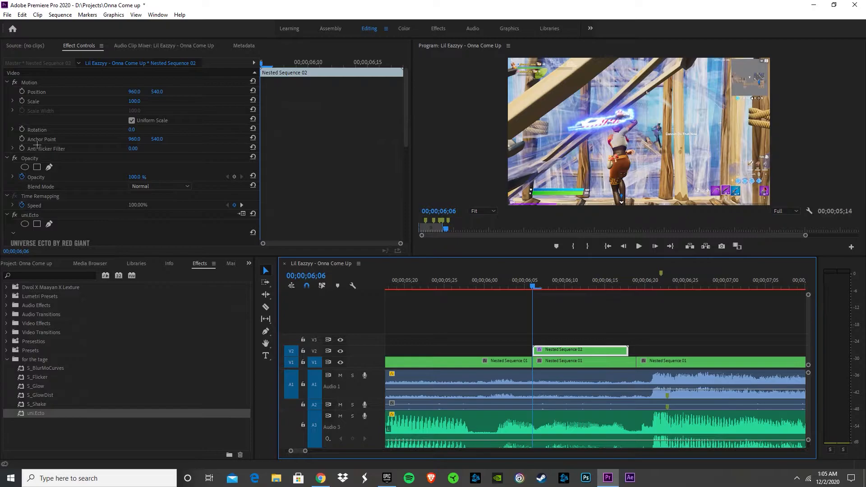
pyautogui.moveTo(87, 207)
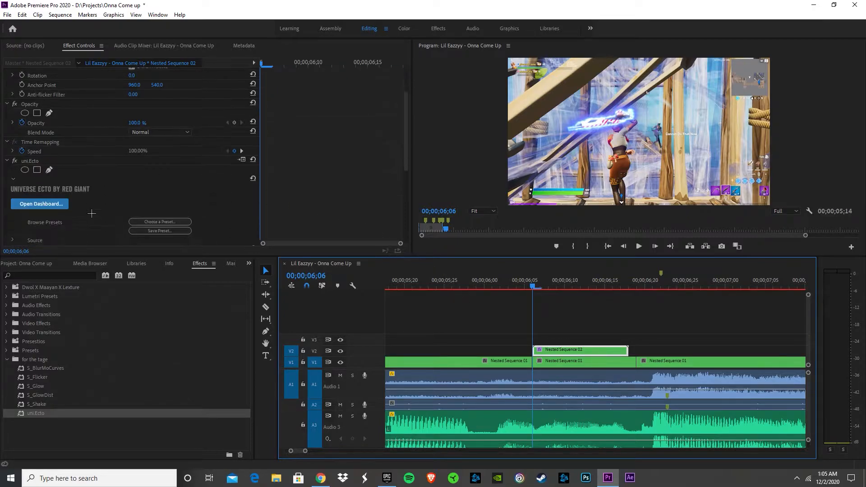
pyautogui.scroll(-3)
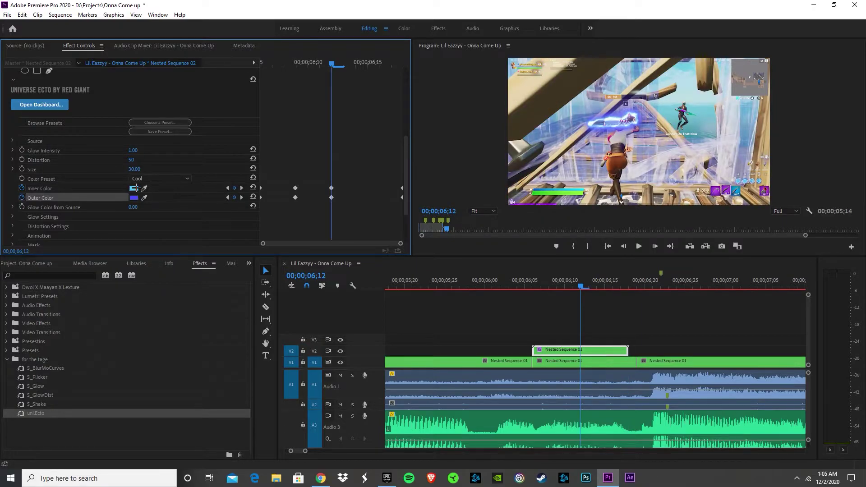
# Try blue and dark teal for the outer glow colour, then discard the change.
pyautogui.click(133, 197)
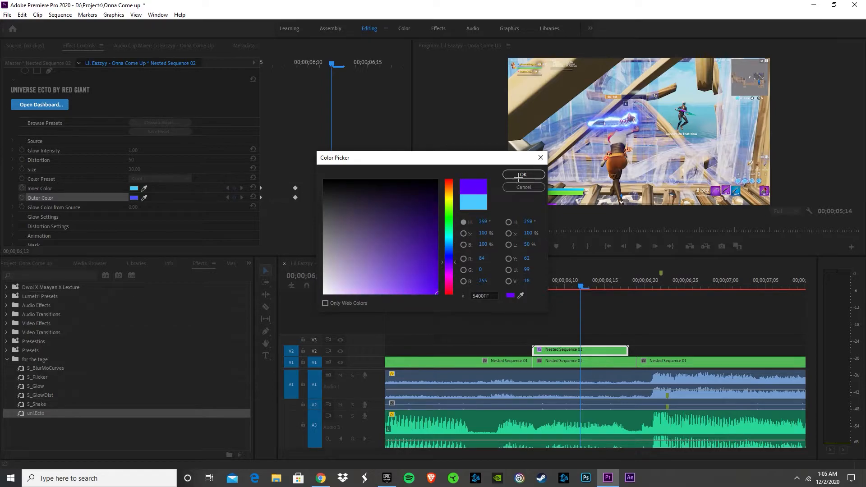
pyautogui.click(405, 293)
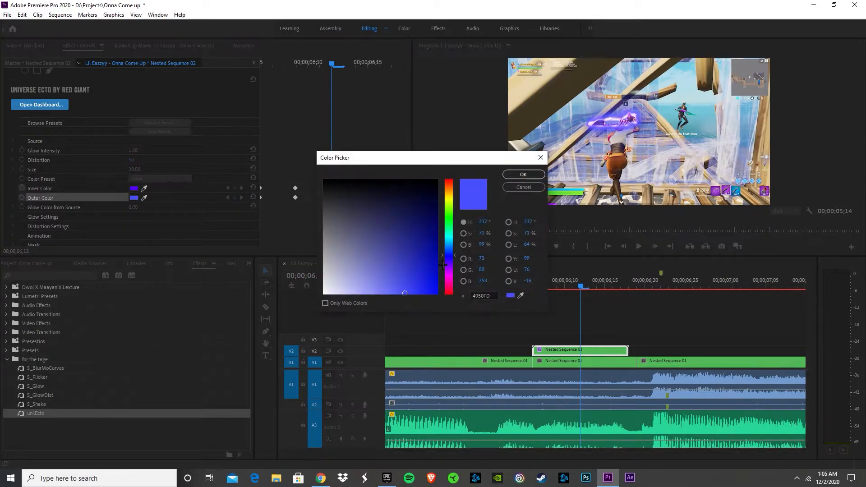
pyautogui.click(448, 216)
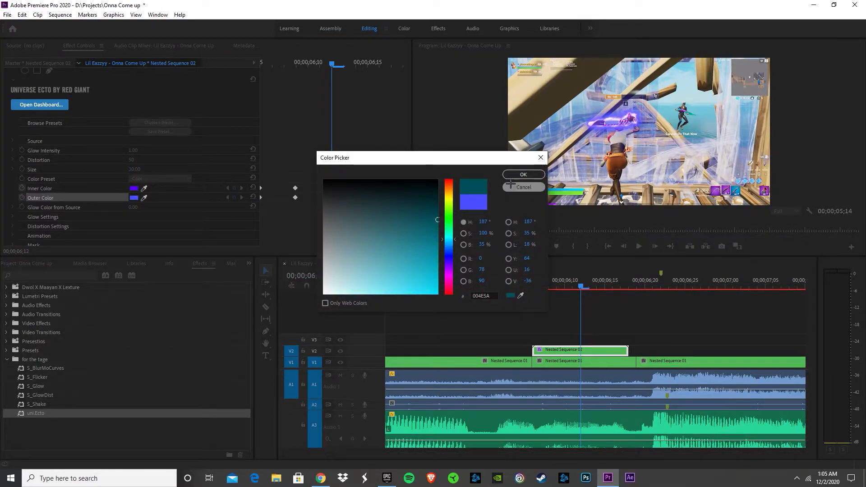
pyautogui.click(522, 174)
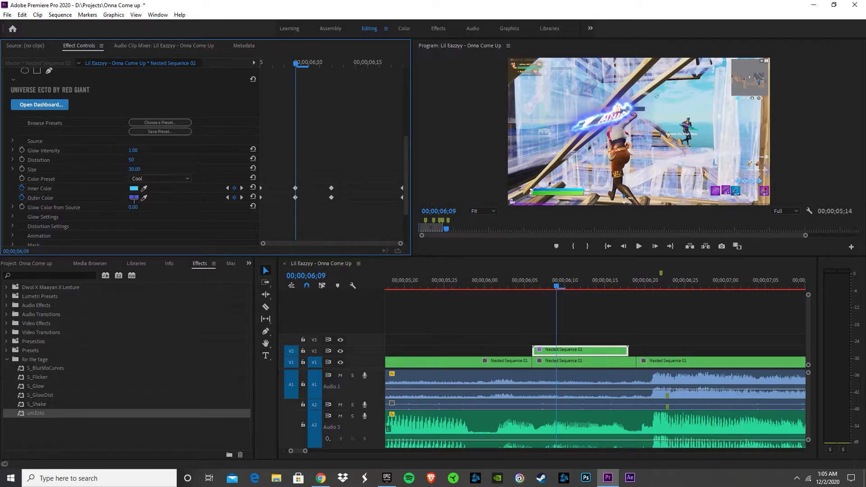
pyautogui.click(133, 188)
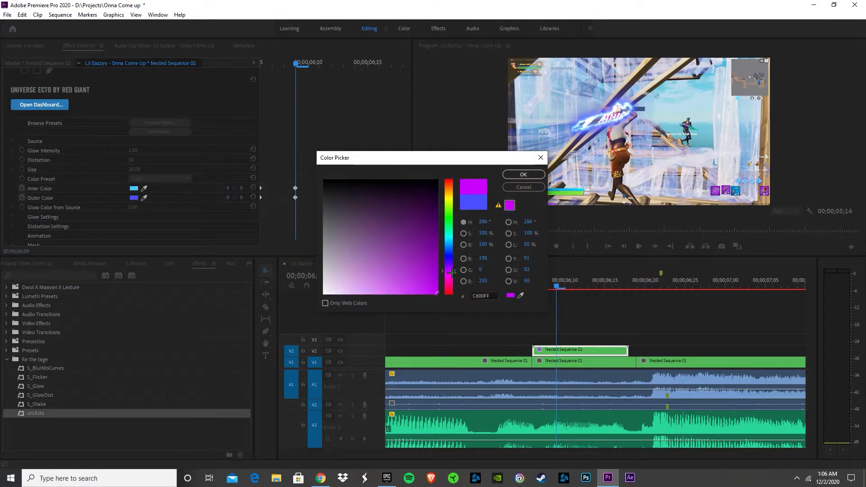
pyautogui.click(522, 175)
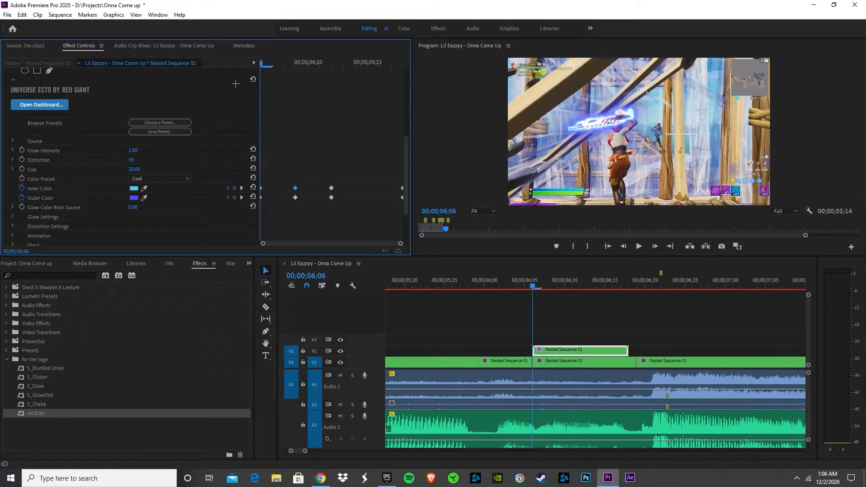
# Set the outer glow to red at the first keyframe and scrub to preview.
pyautogui.click(134, 197)
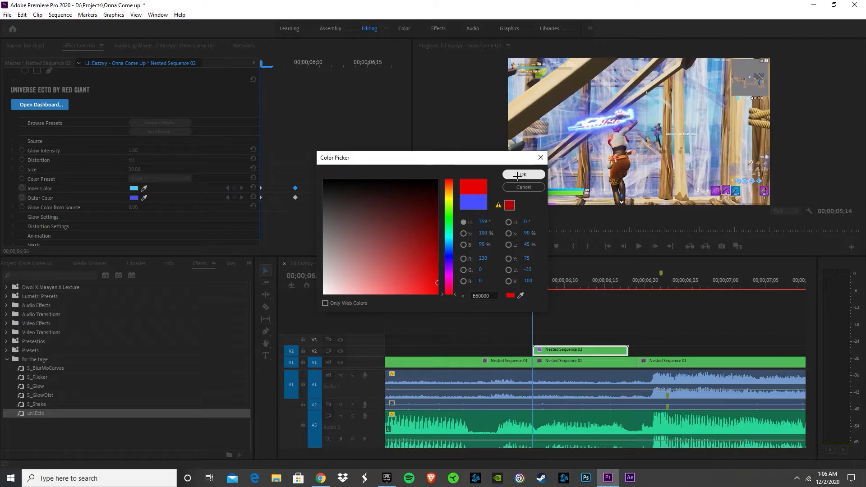
pyautogui.click(521, 174)
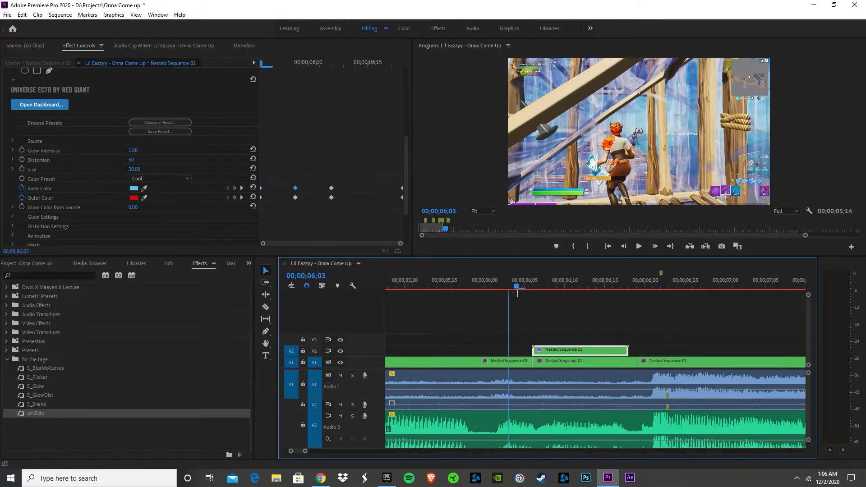
pyautogui.click(643, 286)
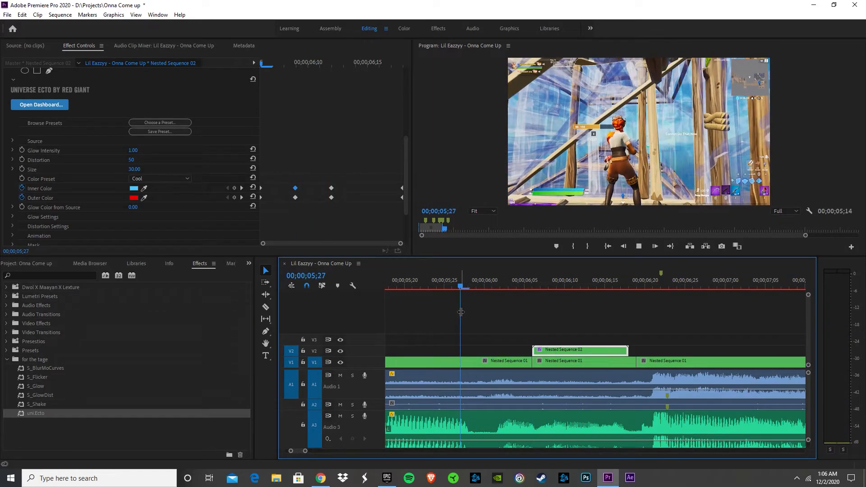
# Mark an in-out range around Nested Sequence 02 (about 06;04–06;19) and play it.
pyautogui.click(519, 285)
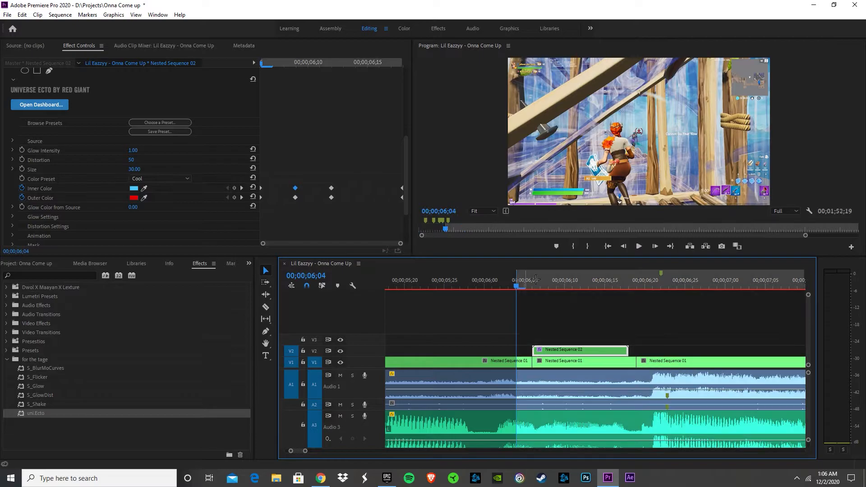
pyautogui.click(630, 280)
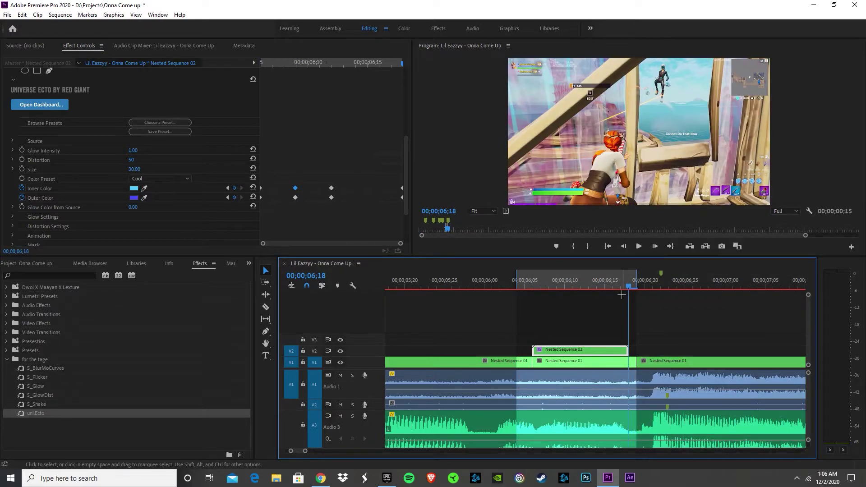
pyautogui.click(515, 280)
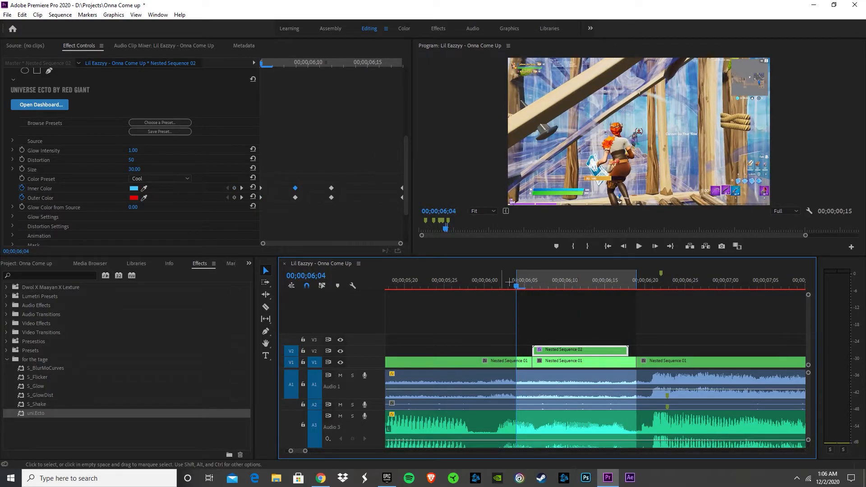
pyautogui.click(637, 280)
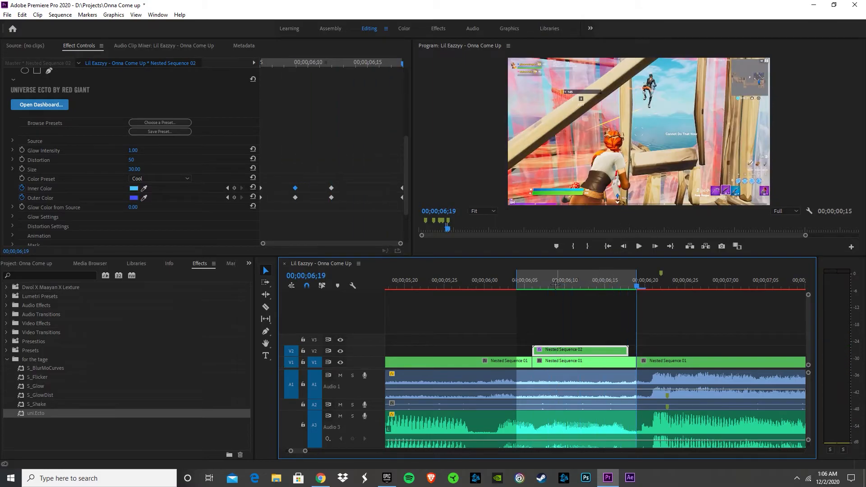
pyautogui.click(637, 246)
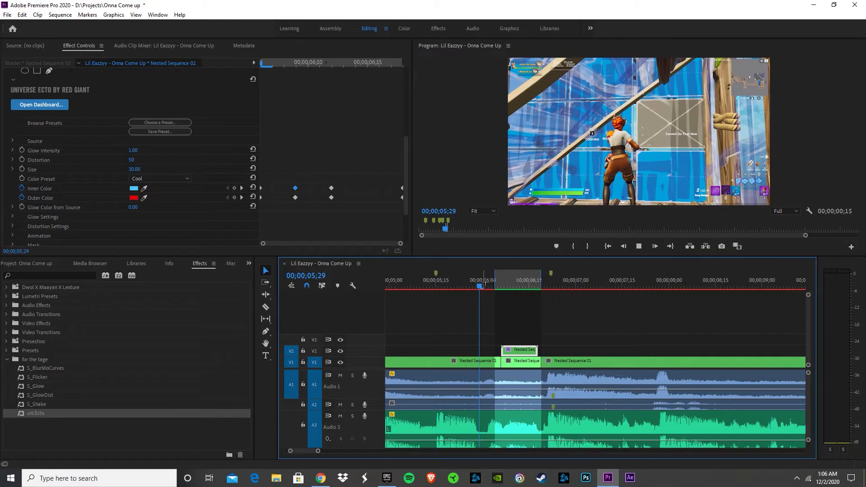
pyautogui.click(566, 285)
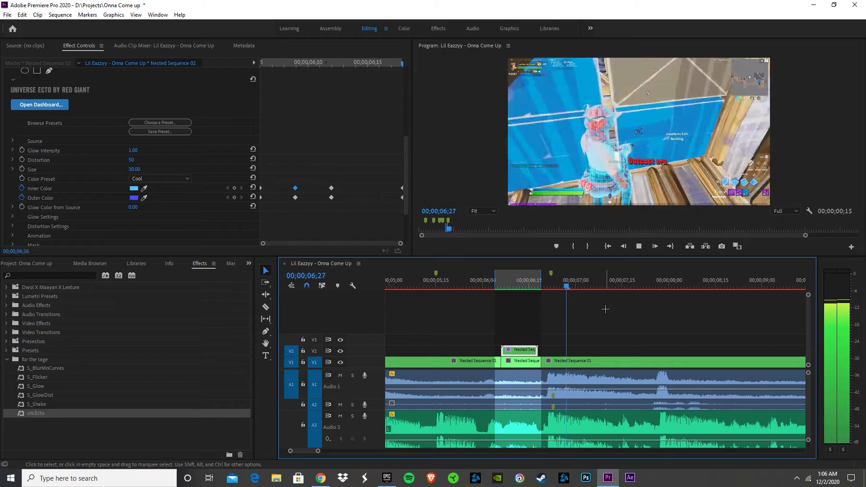
# Zoom the timeline out and play the montage from near the beginning.
pyautogui.click(488, 280)
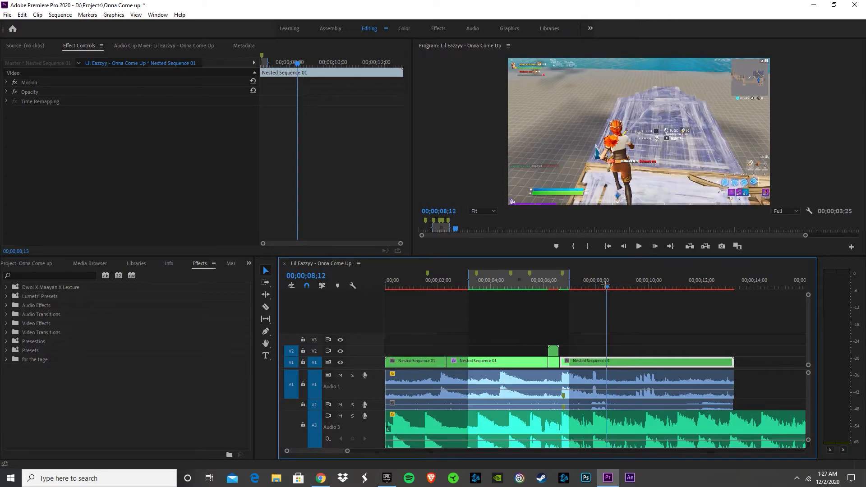
pyautogui.click(638, 246)
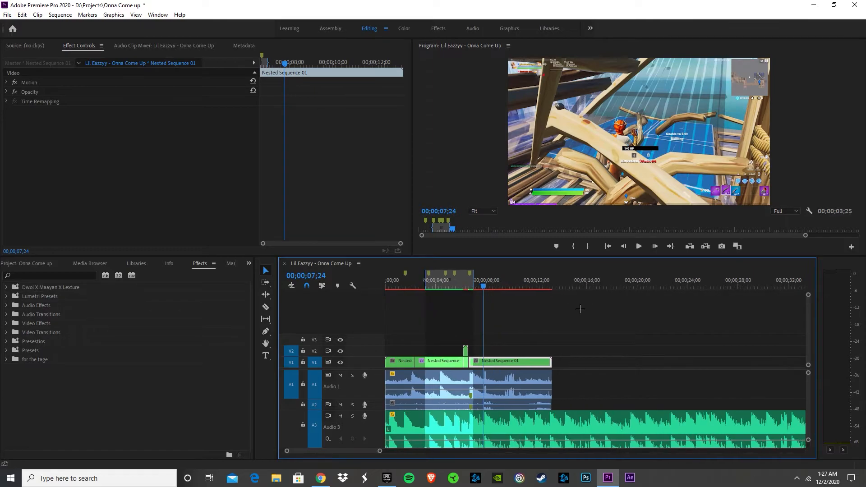
pyautogui.moveTo(496, 291)
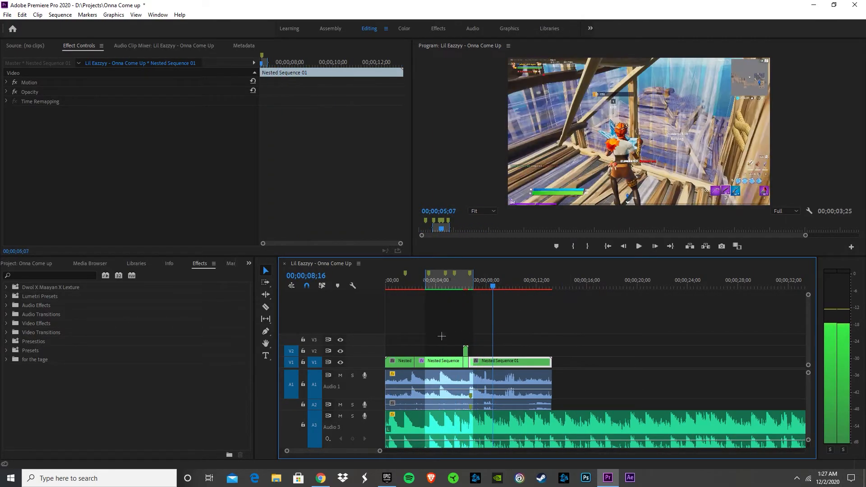
pyautogui.click(637, 247)
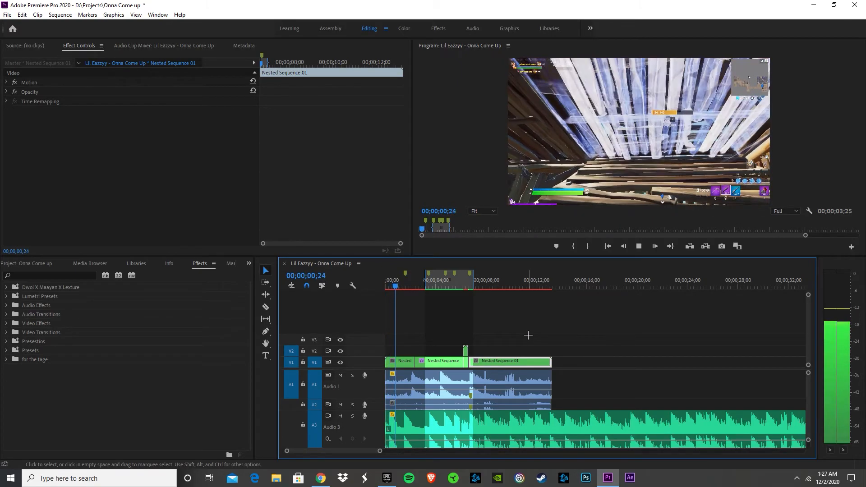